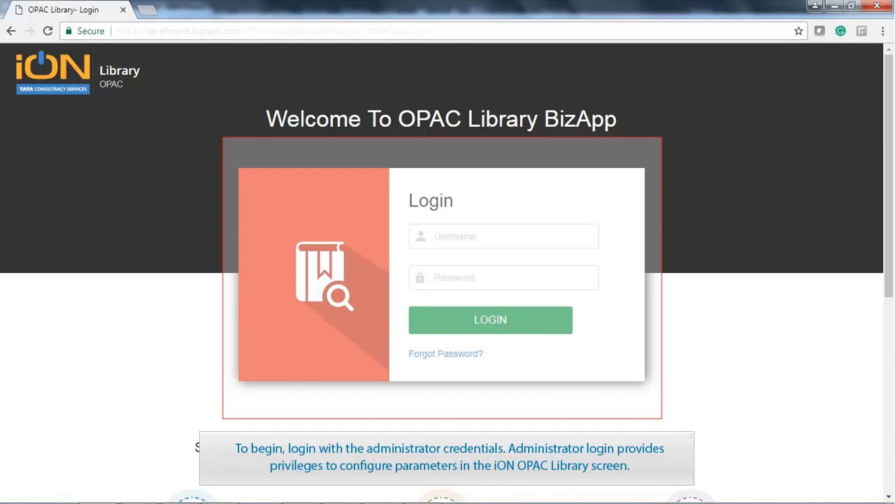
Leave the admin Login page and enter the OPAC library web address in a new browser tab.
left_click(490, 319)
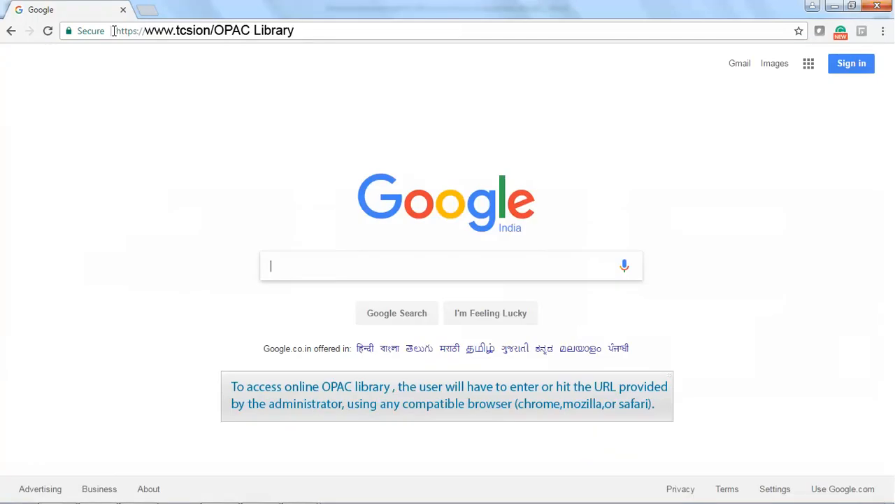
Load the OPAC URL to show the Education Demo College Search Catalog page.
left_click(210, 30)
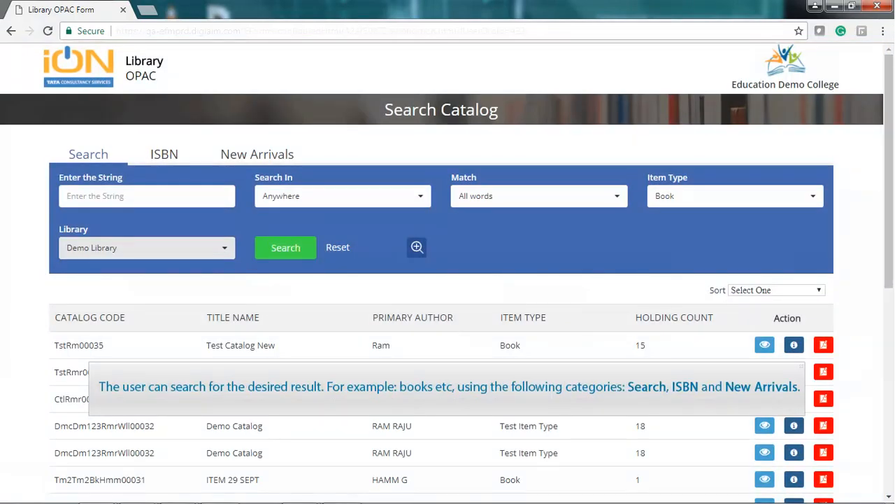
Review the Search tab filters, then switch the catalog to the ISBN search tab.
left_click(88, 154)
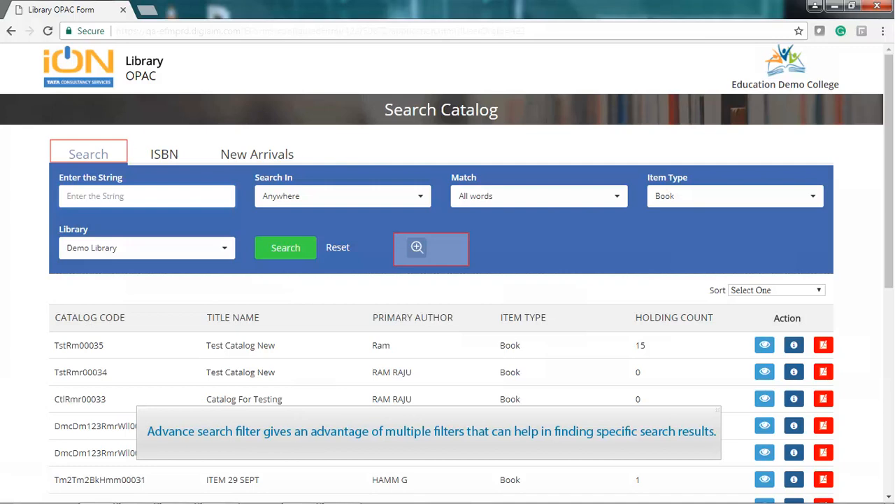
left_click(165, 154)
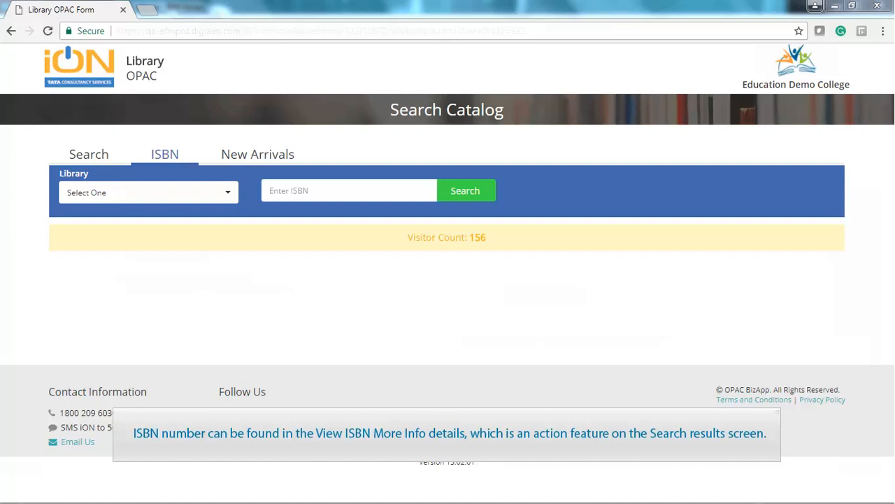
Switch the Search Catalog to the New Arrivals tab with duration and item type options.
left_click(257, 154)
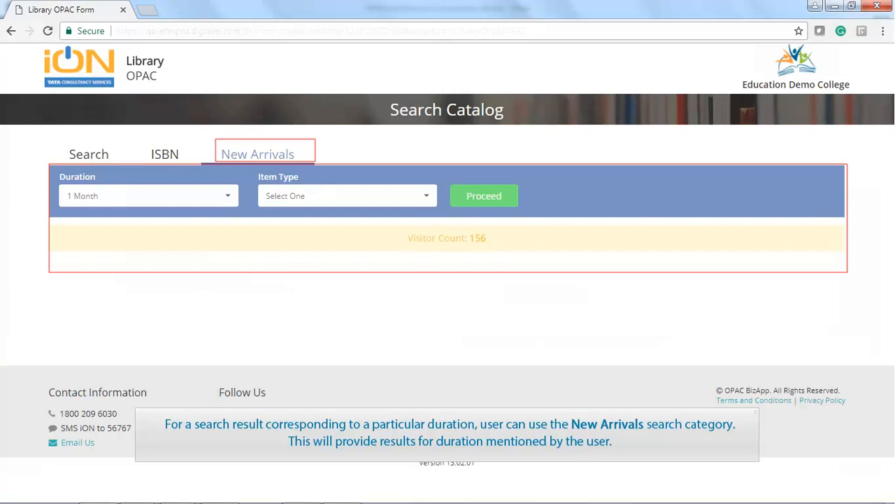
left_click(485, 196)
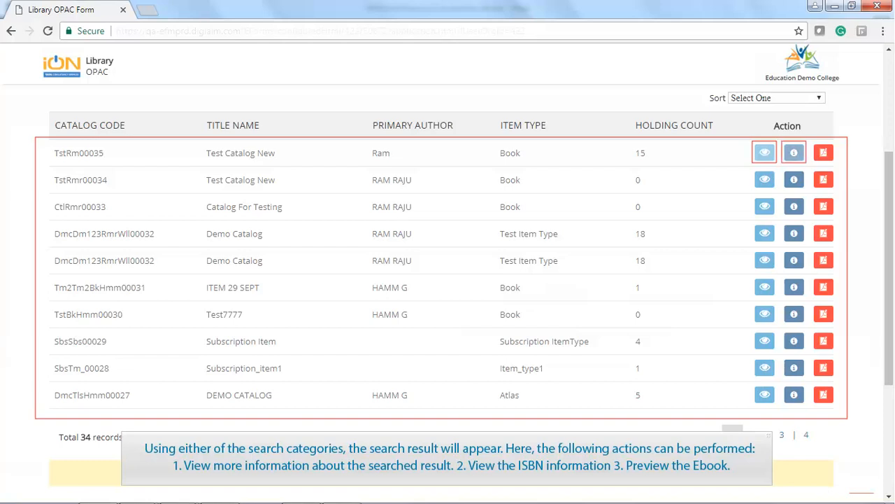
mouse_move(823, 152)
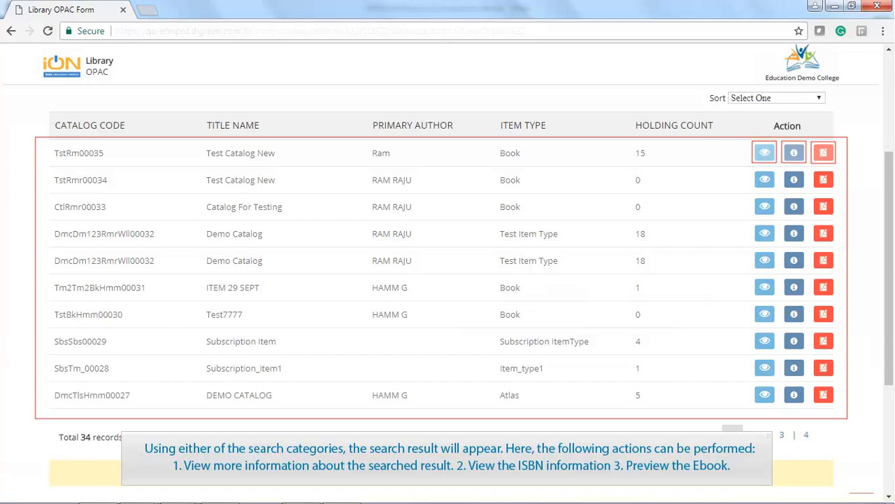